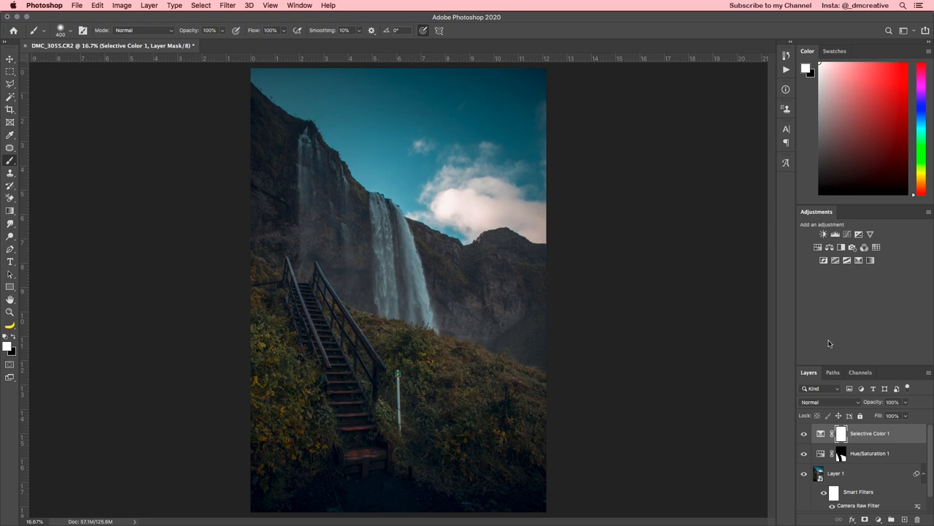
- Create a new empty layer, Layer 2, above the Selective Color adjustment
{"action": "key", "text": "cmd+shift+n"}
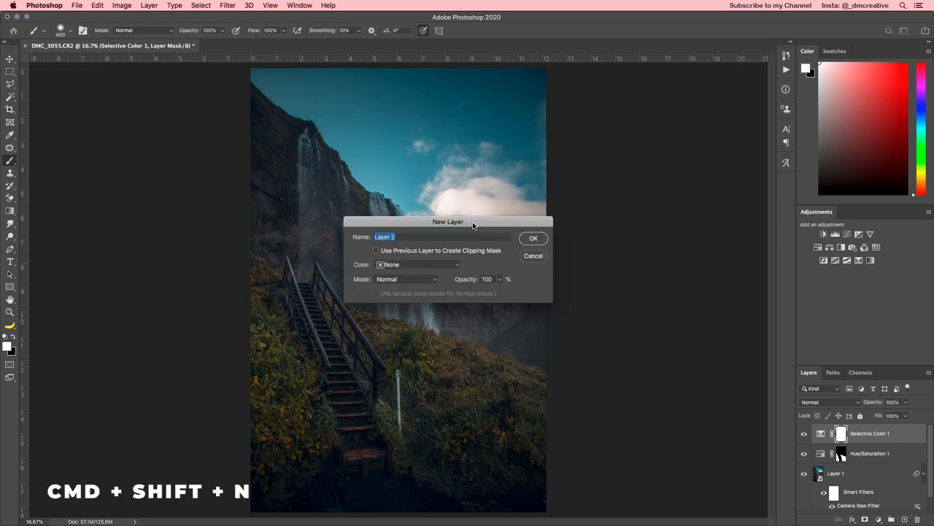
{"action": "left_click", "coordinate": [405, 279]}
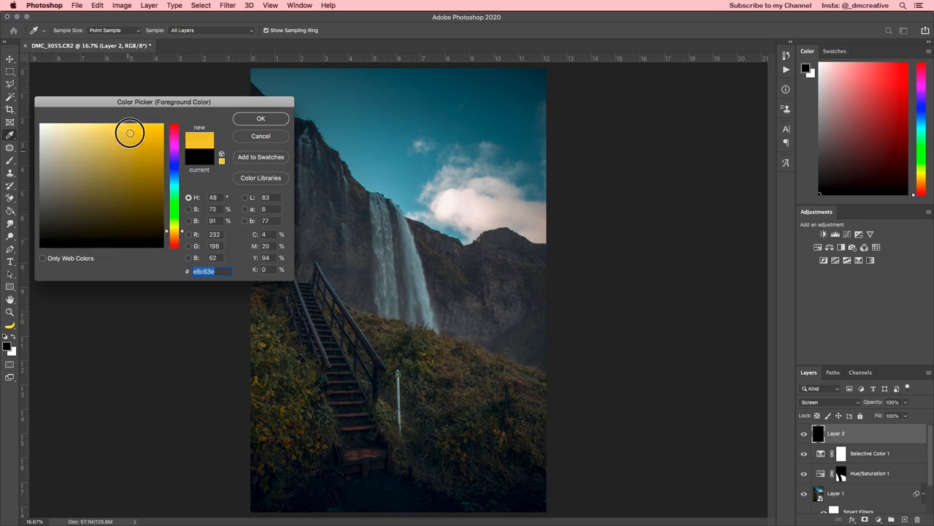
- Choose a warm orange-yellow as the foreground colour for painting on the Screen layer
{"action": "left_click", "coordinate": [128, 133]}
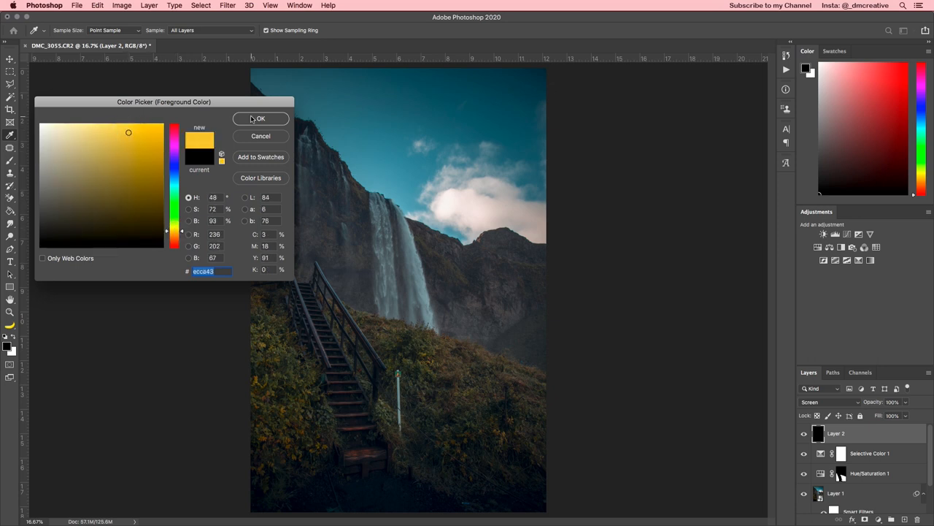
{"action": "left_click", "coordinate": [260, 118]}
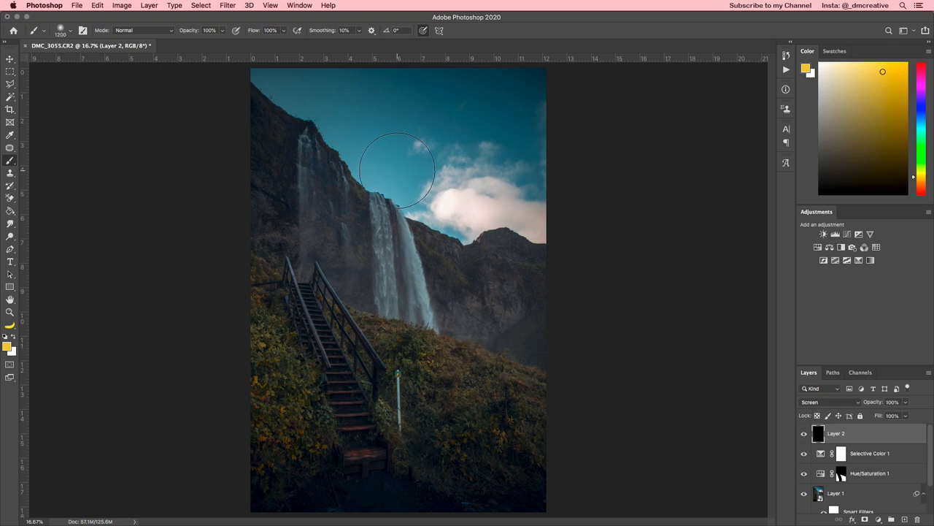